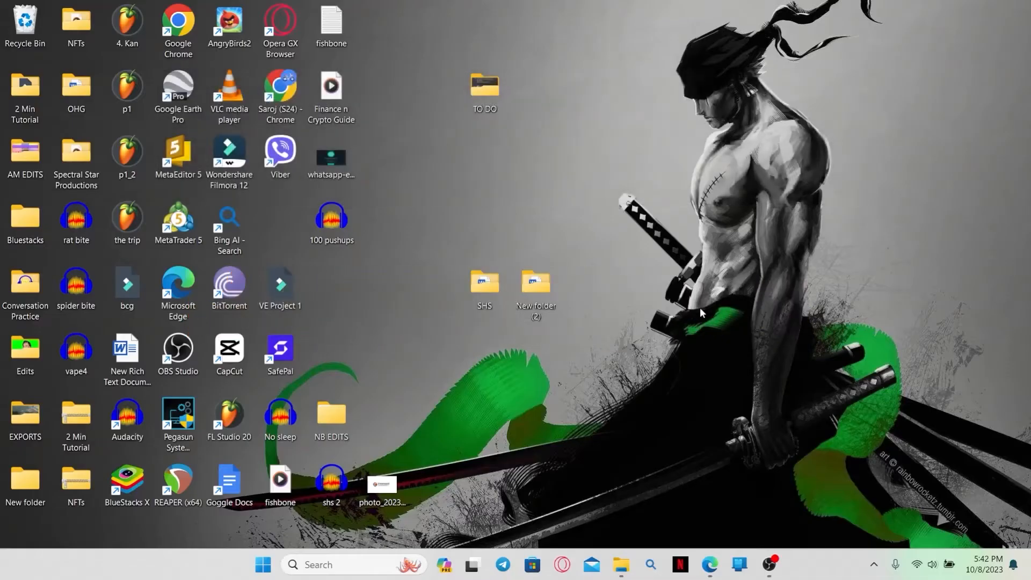
Launch Opera GX from the desktop to the Canadian Tire Bank homepage.
{"action": "left_click", "coordinate": [281, 23]}
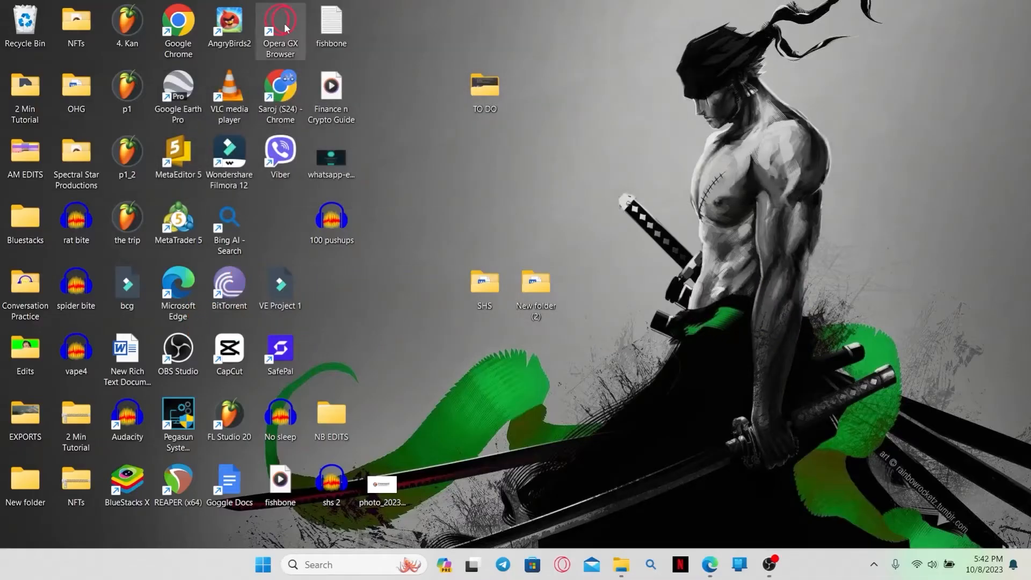
{"action": "double_click", "coordinate": [282, 21]}
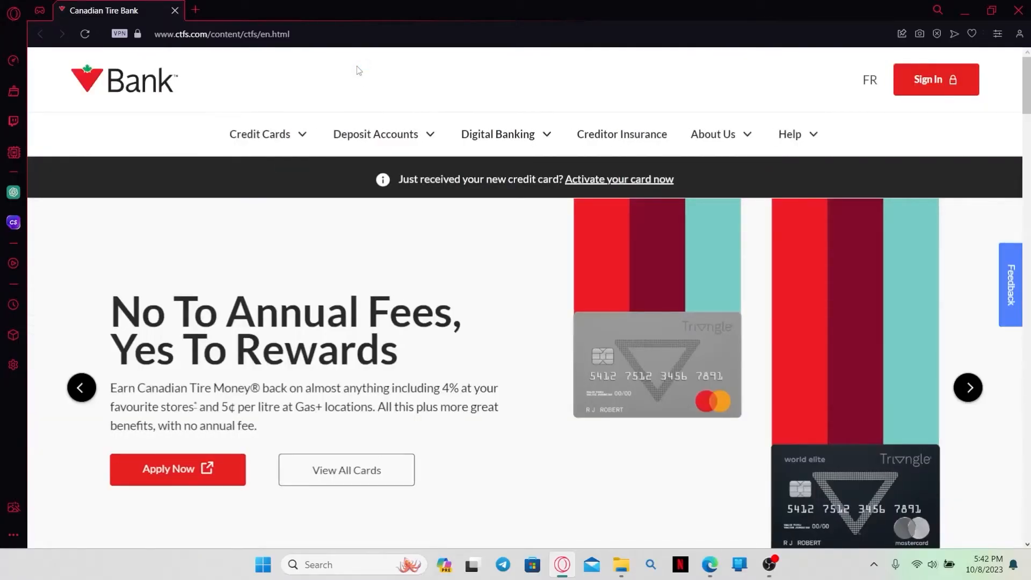
{"action": "mouse_move", "coordinate": [344, 91]}
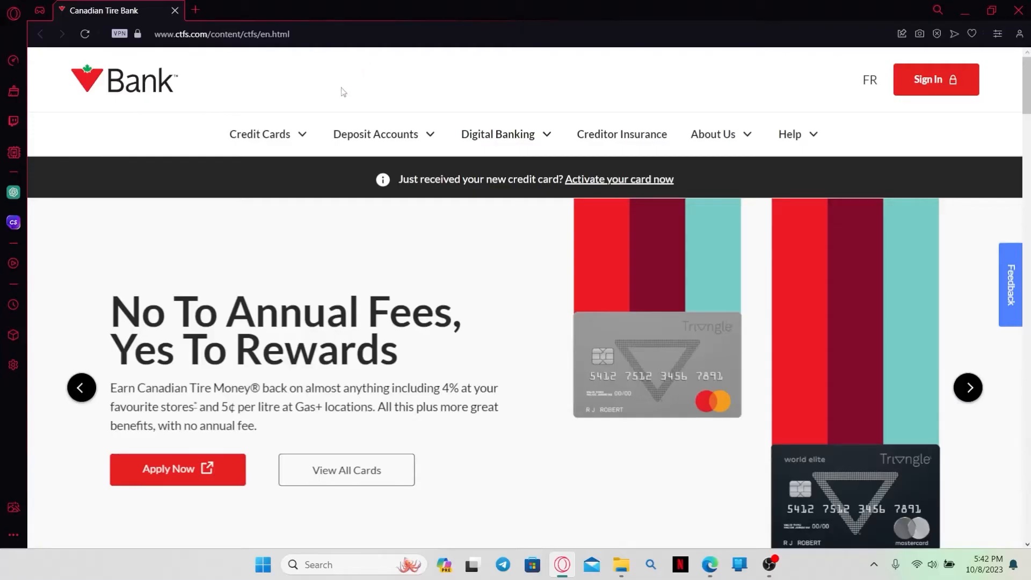
{"action": "mouse_move", "coordinate": [299, 142]}
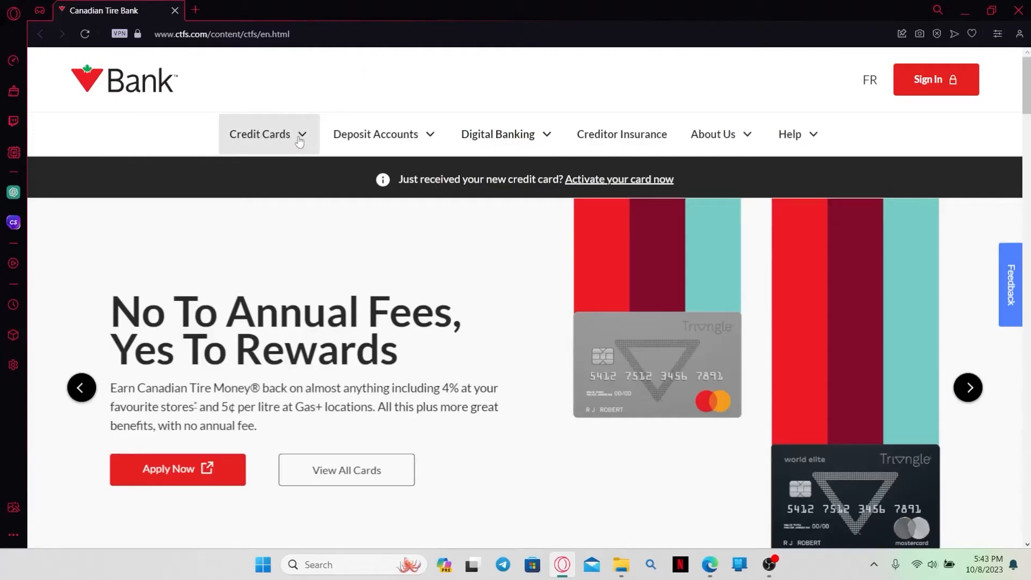
Choose Activate Your Credit Card from the Credit Cards menu.
{"action": "left_click", "coordinate": [268, 133]}
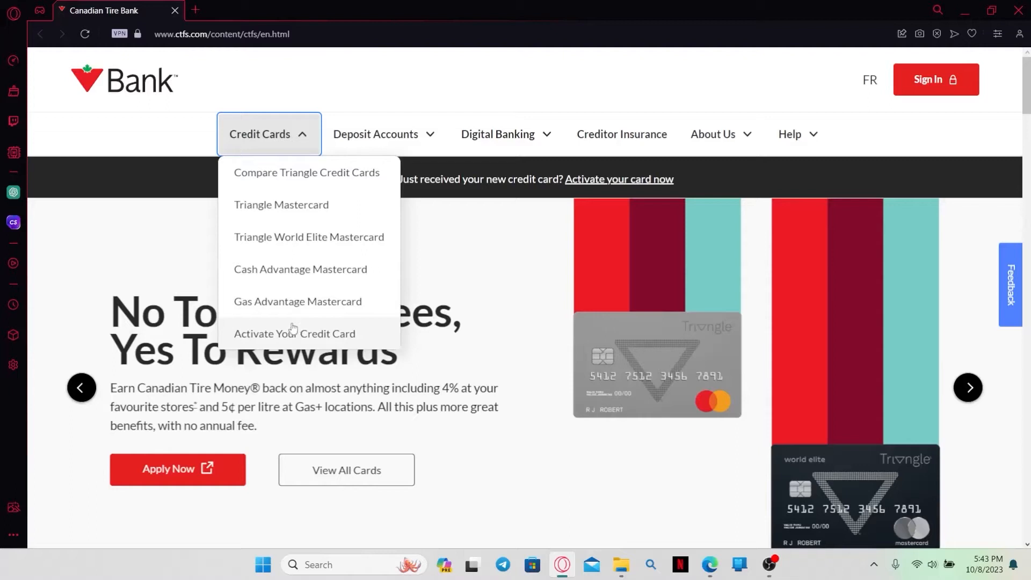
{"action": "left_click", "coordinate": [293, 333]}
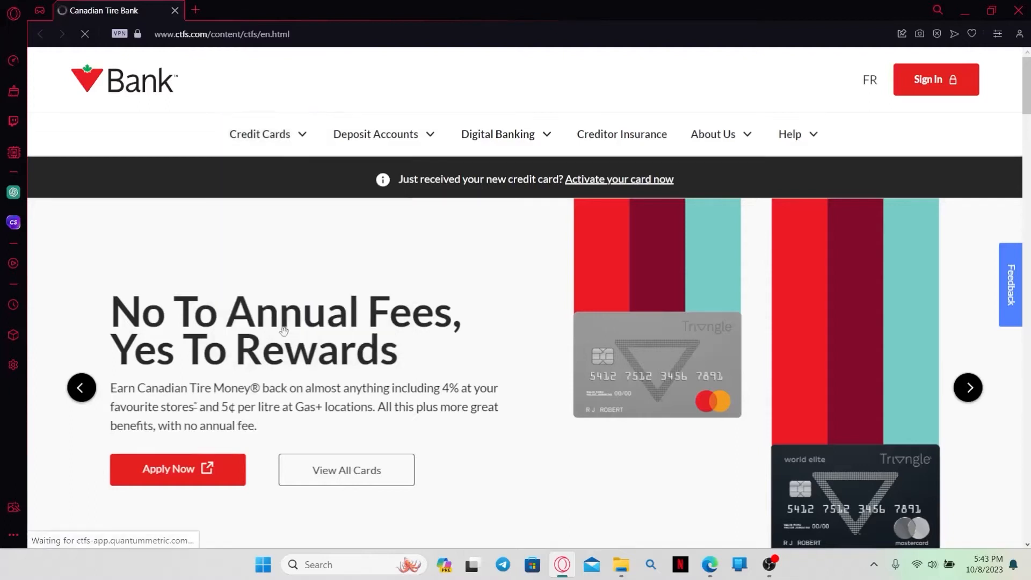
Start the sign-in-to-activate path, then return to the activation options.
{"action": "left_click", "coordinate": [618, 179]}
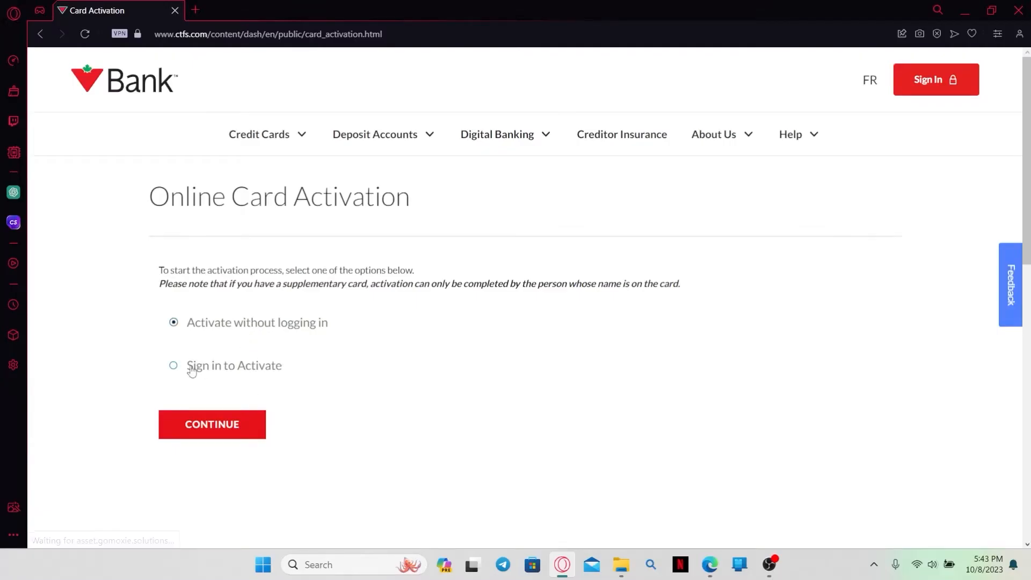
{"action": "left_click", "coordinate": [174, 365]}
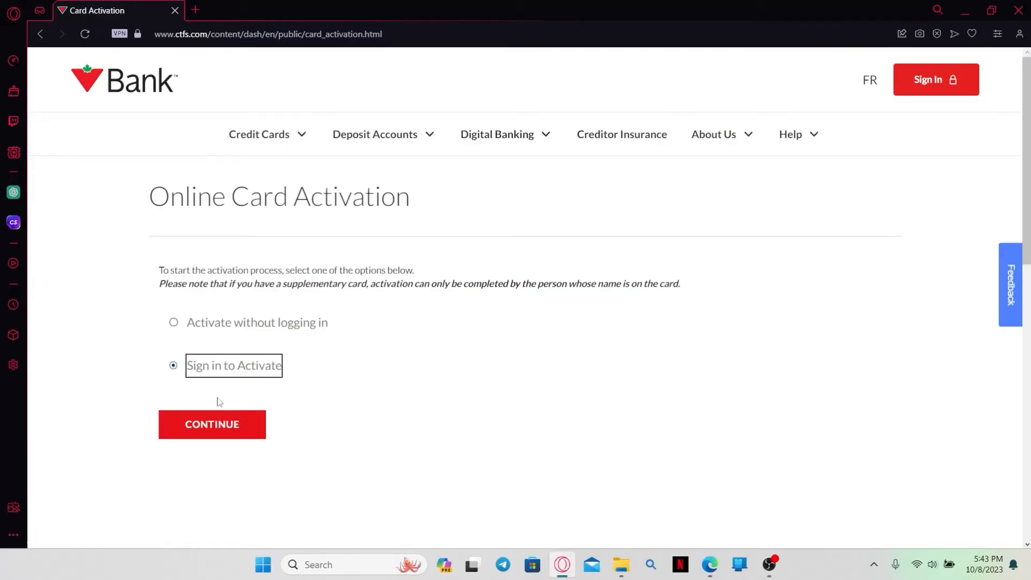
{"action": "left_click", "coordinate": [213, 425]}
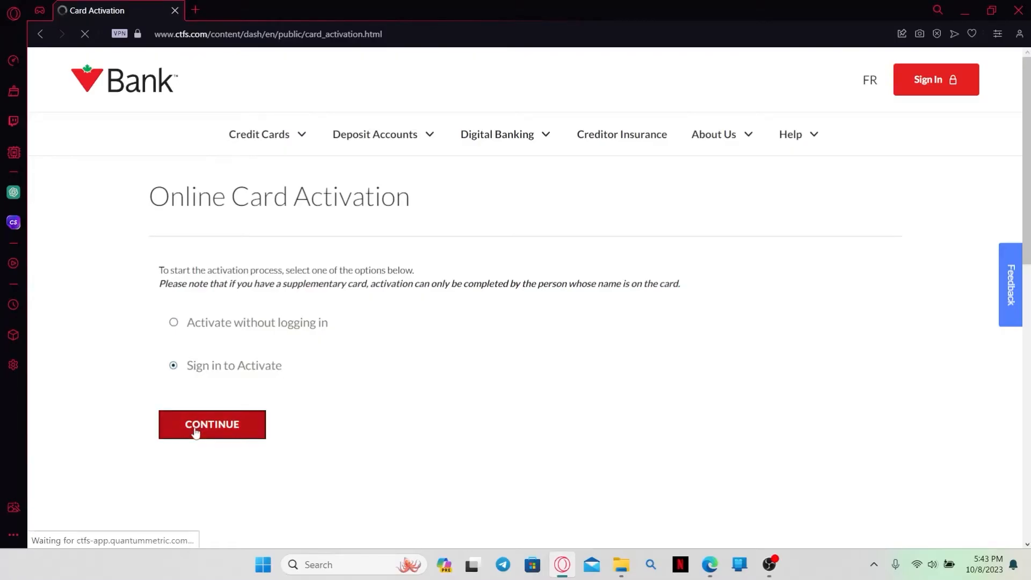
{"action": "left_click", "coordinate": [213, 425]}
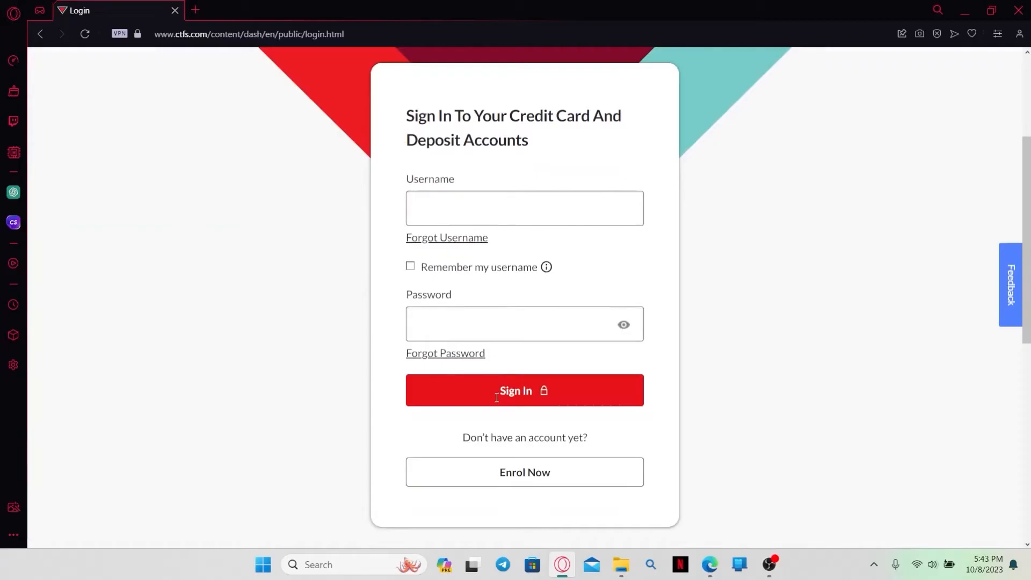
{"action": "left_click", "coordinate": [524, 208]}
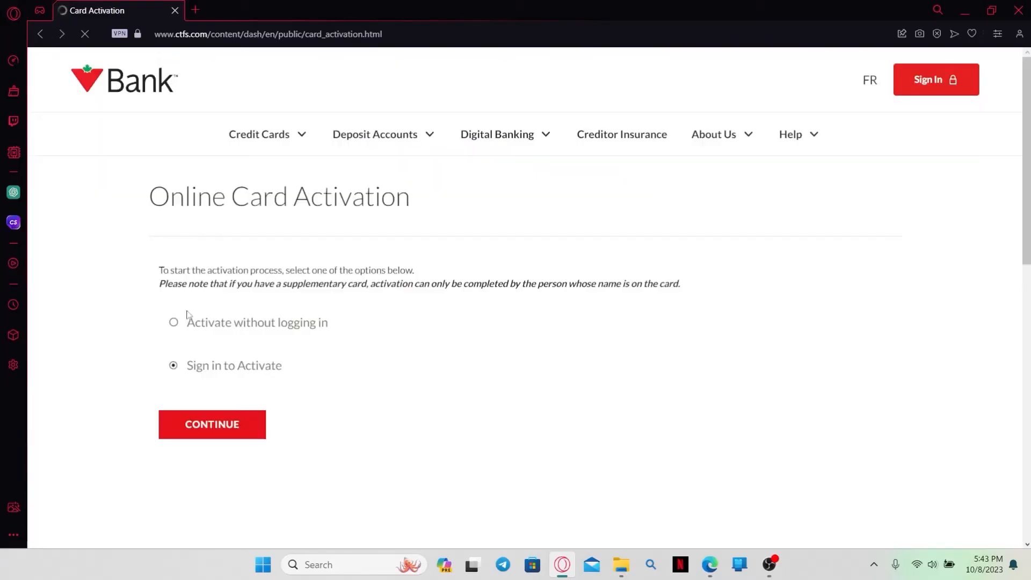
Continue with Activate without logging in and keep I know my PIN selected.
{"action": "left_click", "coordinate": [174, 322]}
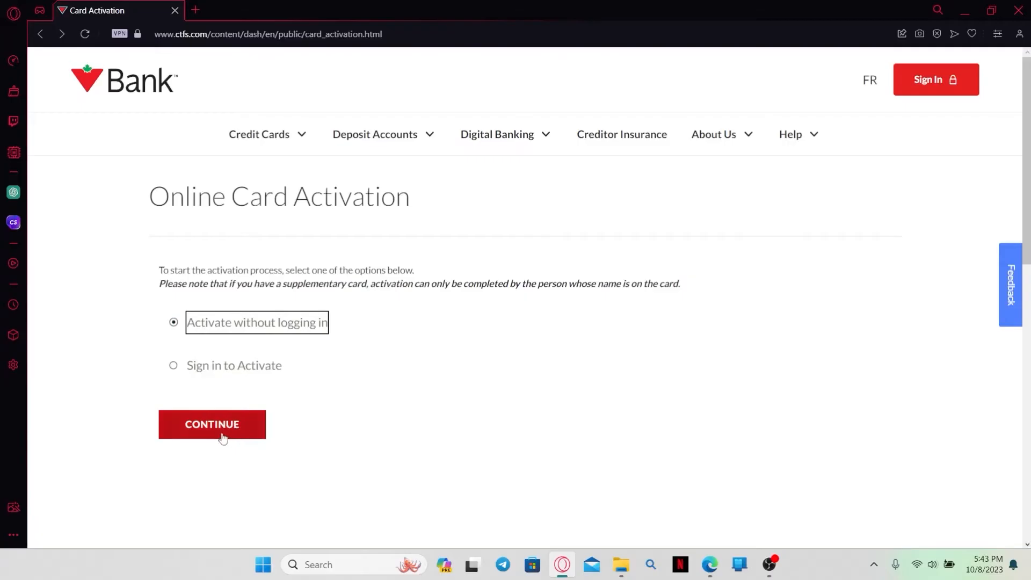
{"action": "left_click", "coordinate": [212, 425]}
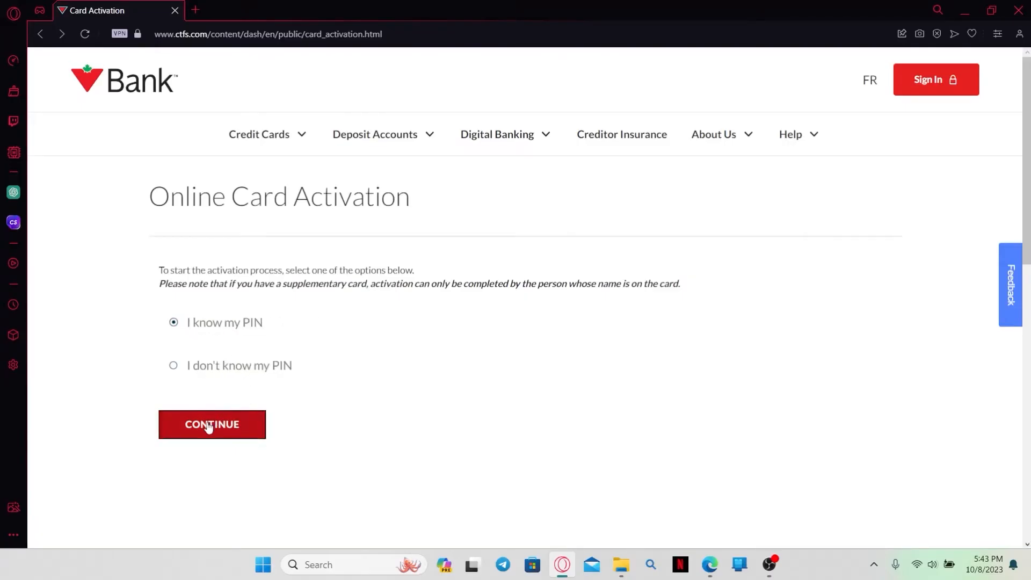
{"action": "left_click", "coordinate": [211, 424]}
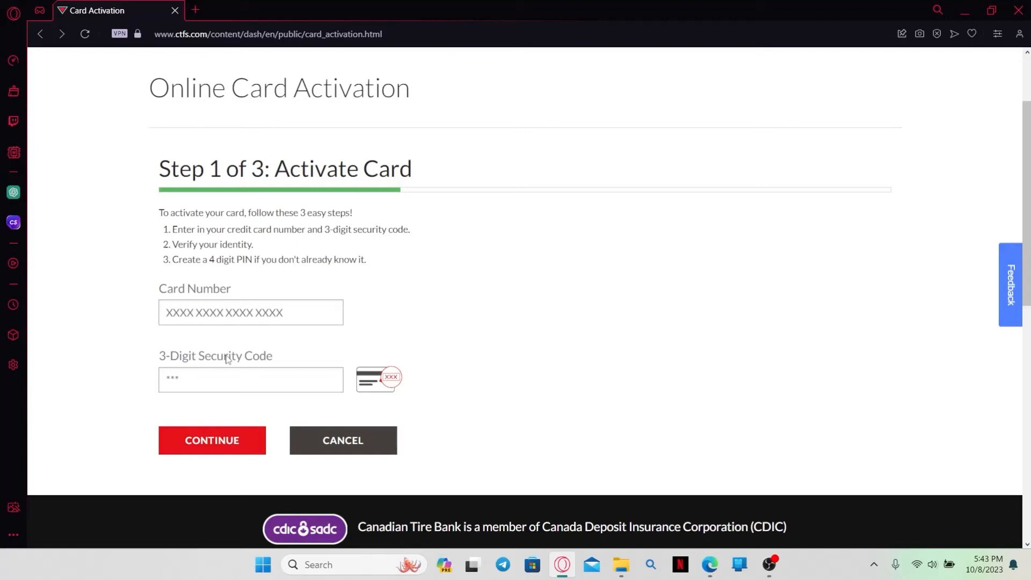
Place the cursor in the empty Card Number field of Step 1 of 3.
{"action": "left_click", "coordinate": [250, 312]}
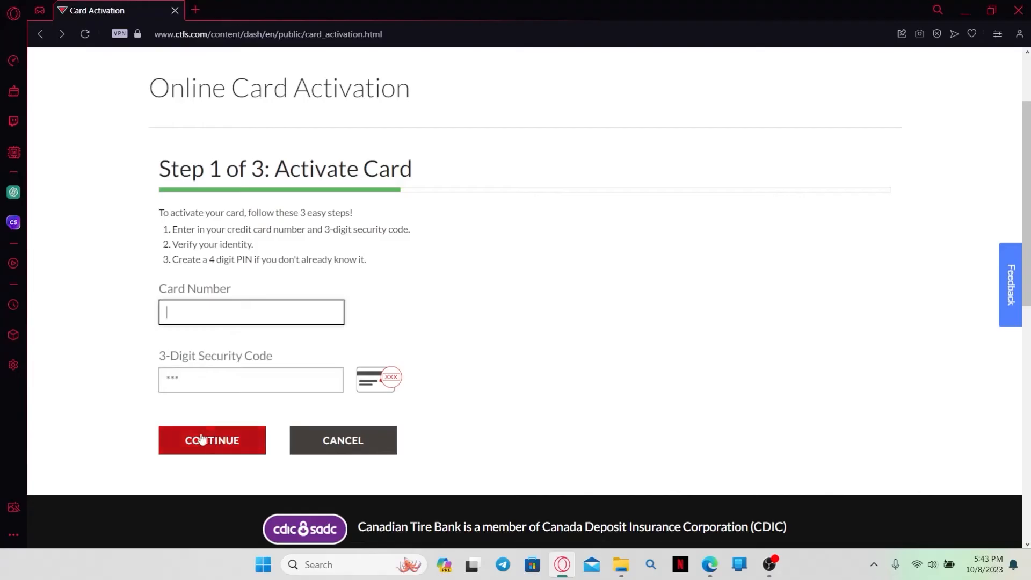
{"action": "mouse_move", "coordinate": [481, 270]}
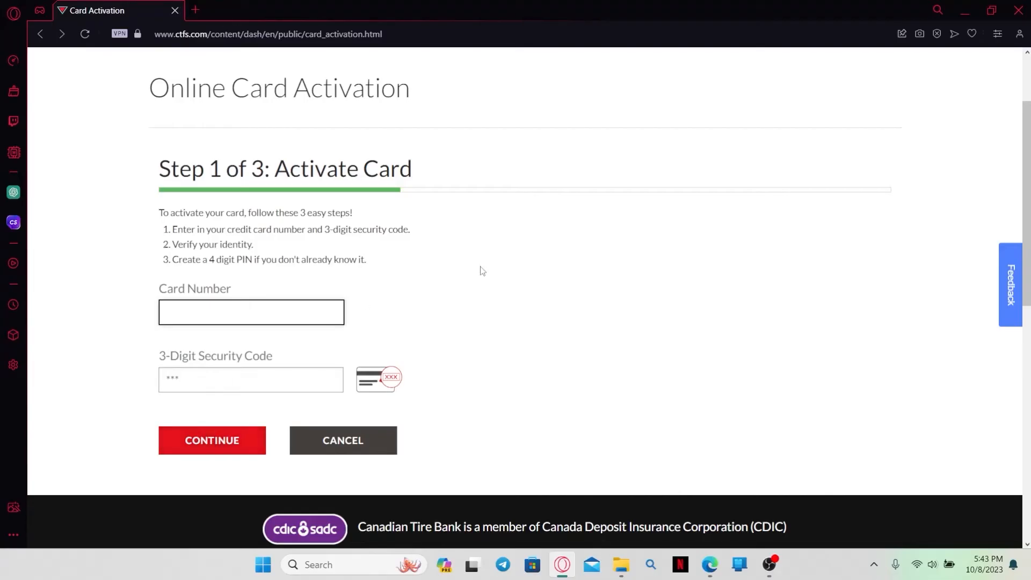
{"action": "left_click", "coordinate": [251, 312]}
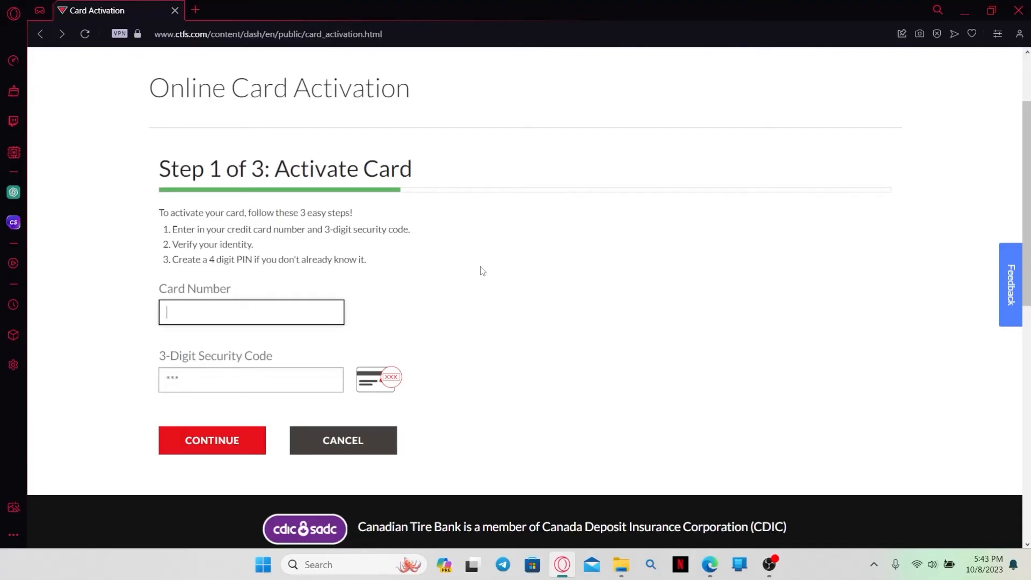
{"action": "mouse_move", "coordinate": [975, 26]}
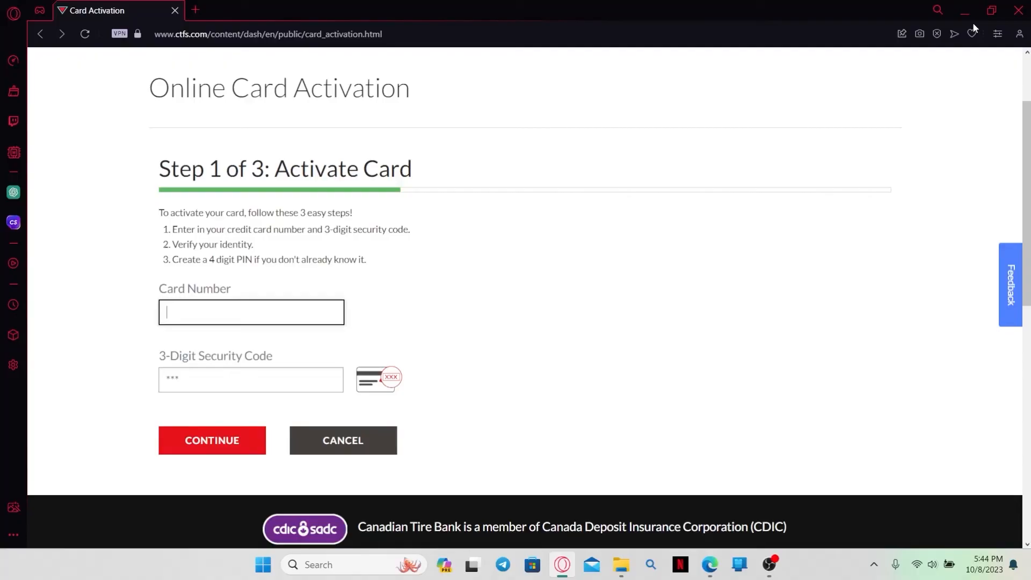